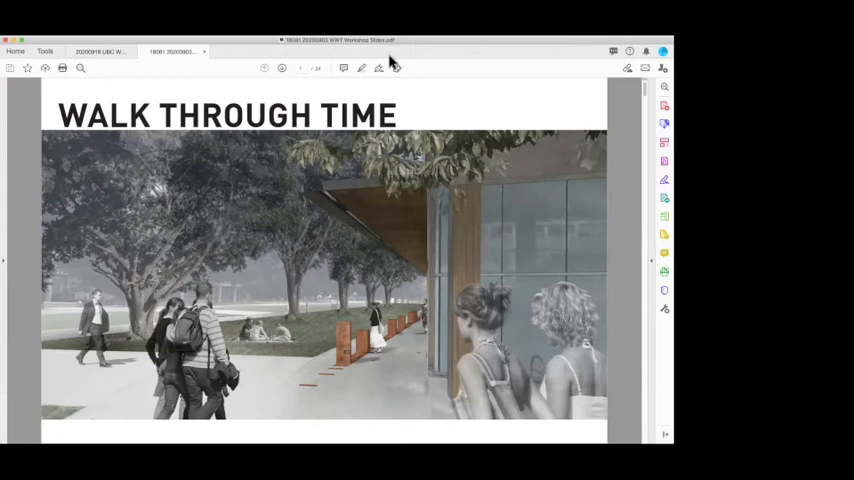
- Advance from the title slide to the Walk Through Time Goals page listing four objectives
click(284, 68)
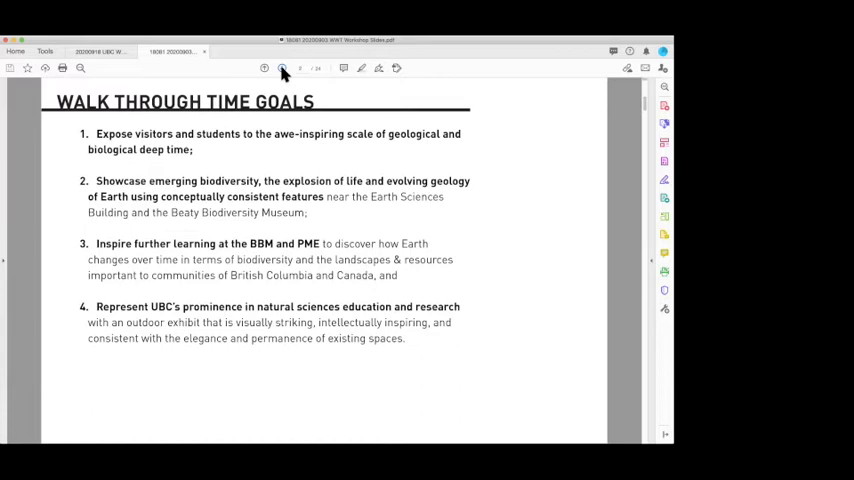
- Advance from the goals list to The Ribbon and the Ripple site plan page
click(300, 68)
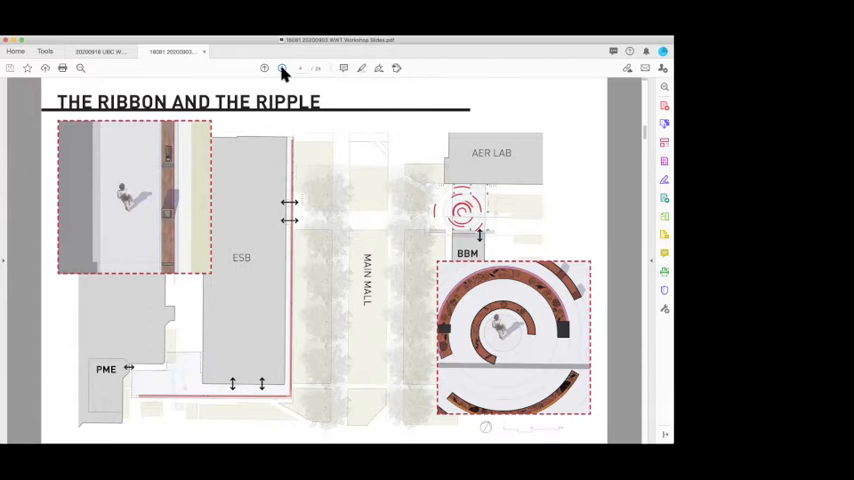
- Page forward to 'The Ribbon: Punctuated Equilibrium' diagram page
click(300, 68)
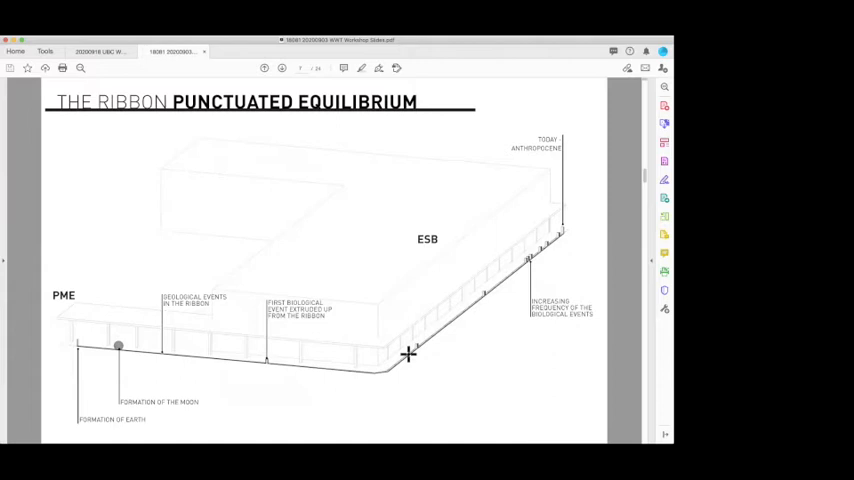
mouse_move(294, 154)
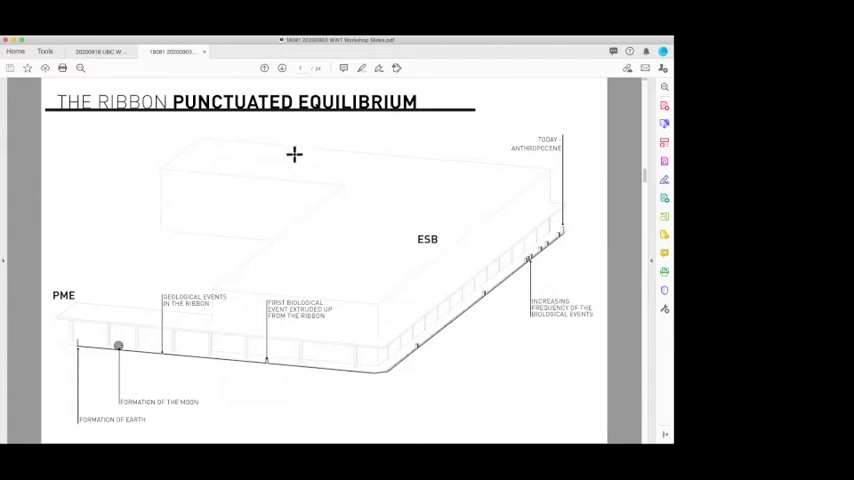
click(284, 68)
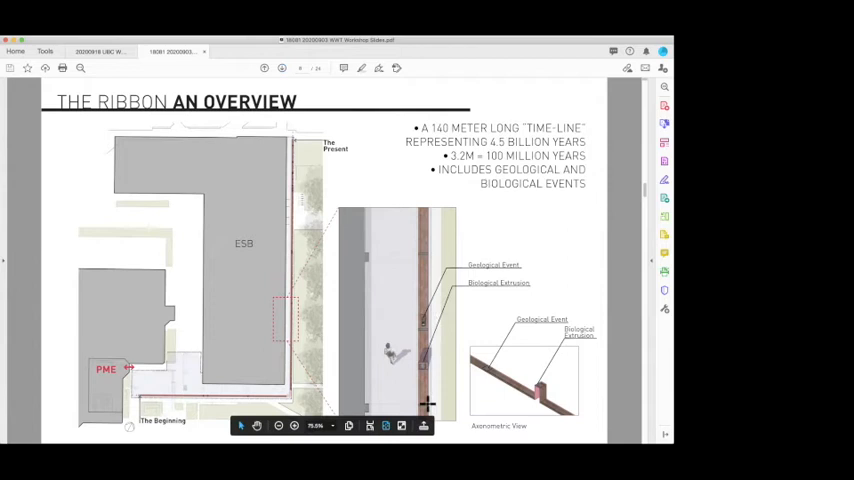
mouse_move(488, 362)
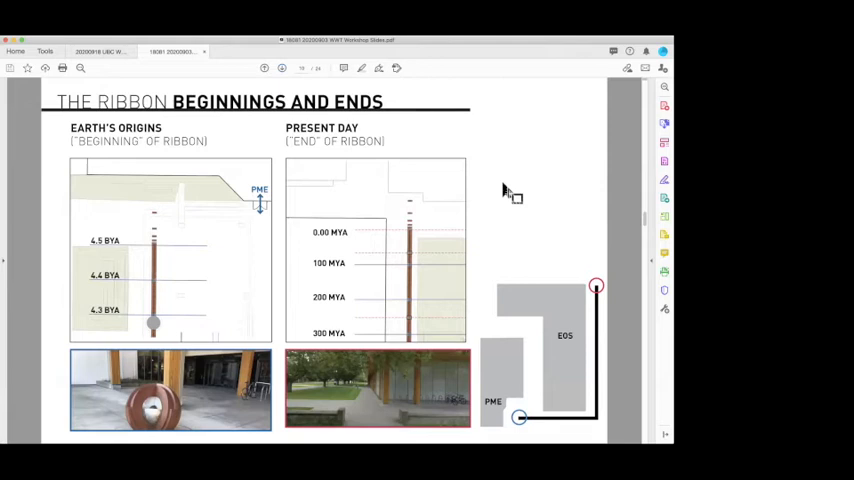
mouse_move(160, 208)
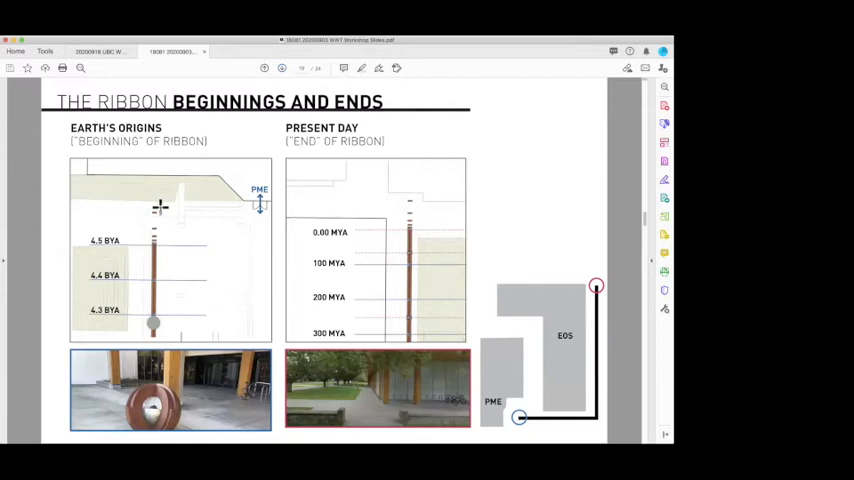
mouse_move(144, 192)
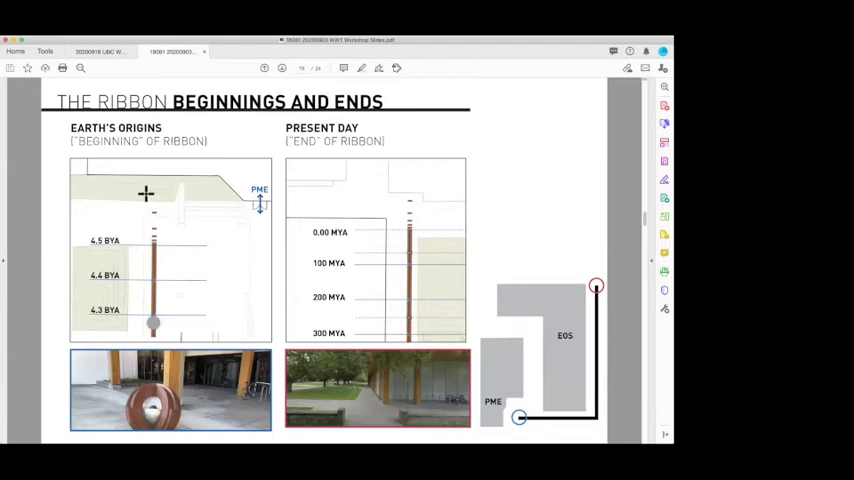
mouse_move(404, 224)
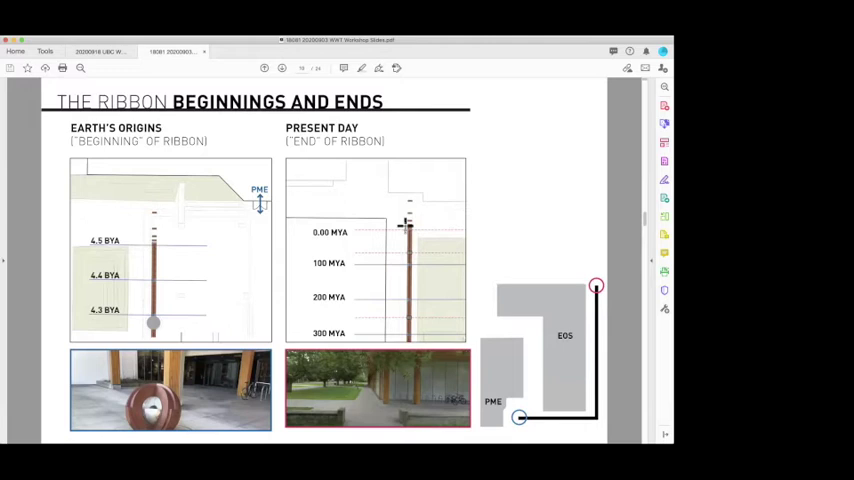
mouse_move(474, 220)
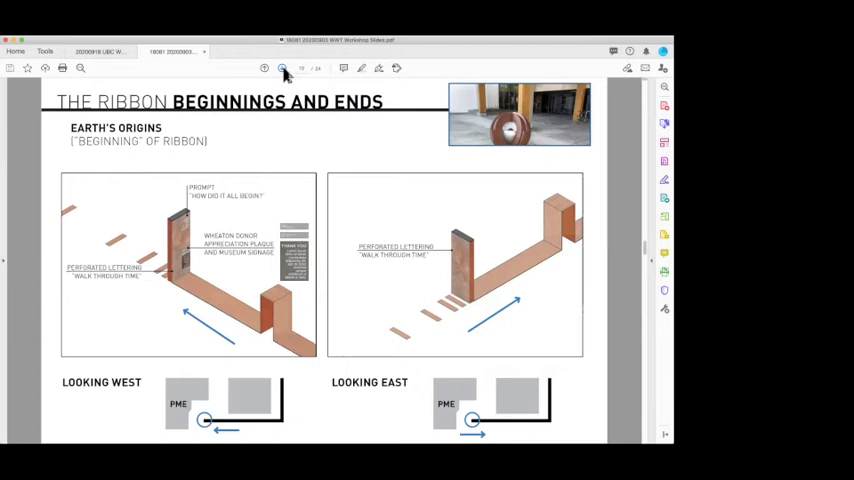
mouse_move(256, 296)
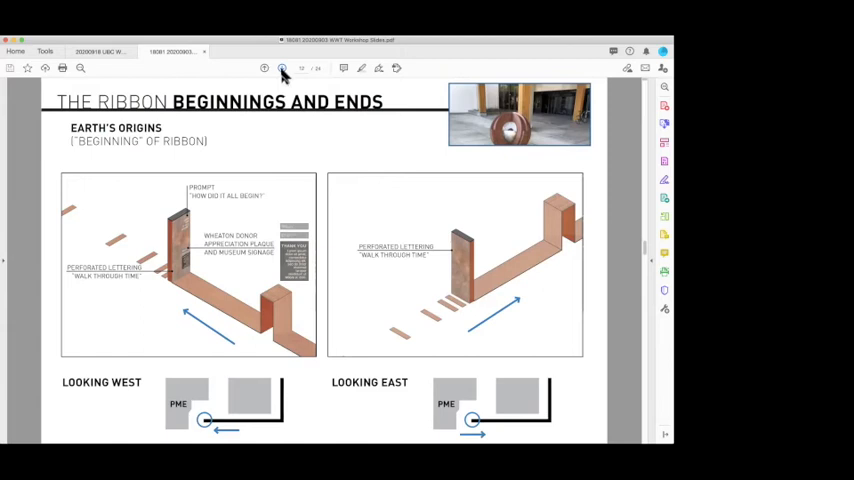
- Advance to 'The Ribbon: Details' page showing present-day segments with elevation dimensions
click(284, 68)
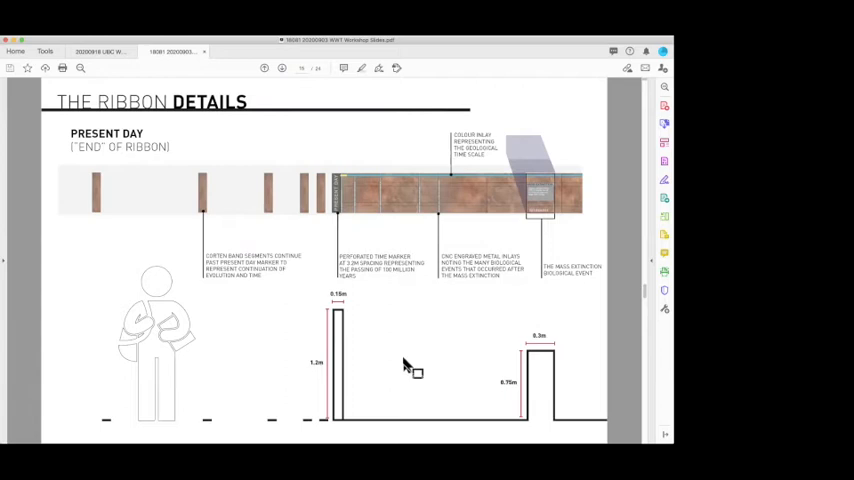
mouse_move(458, 370)
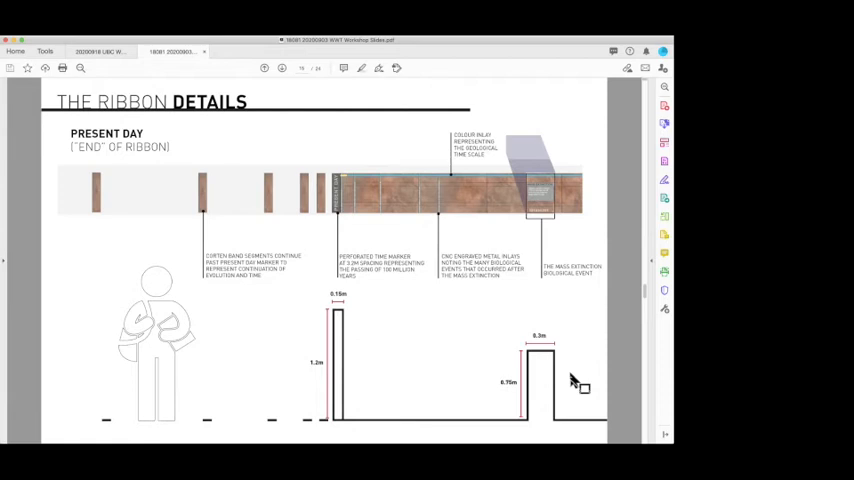
- Advance to the Ribbon Details page with geological event plaques and bronze inlay annotations
click(284, 68)
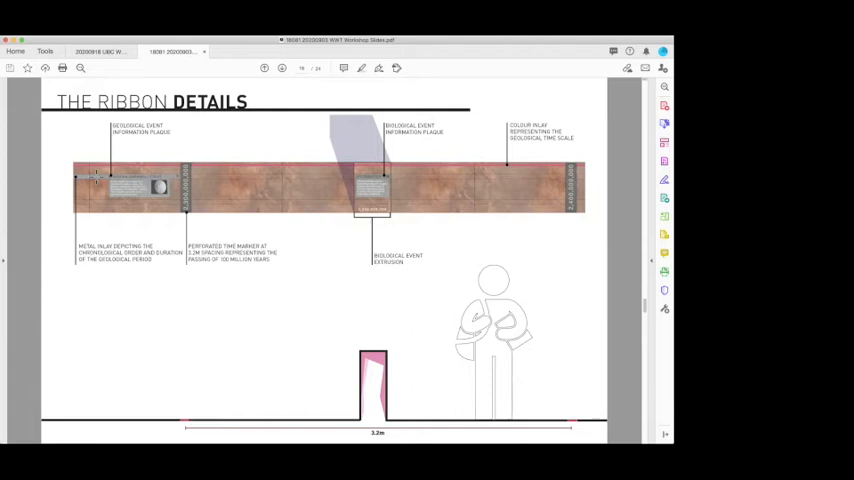
mouse_move(196, 178)
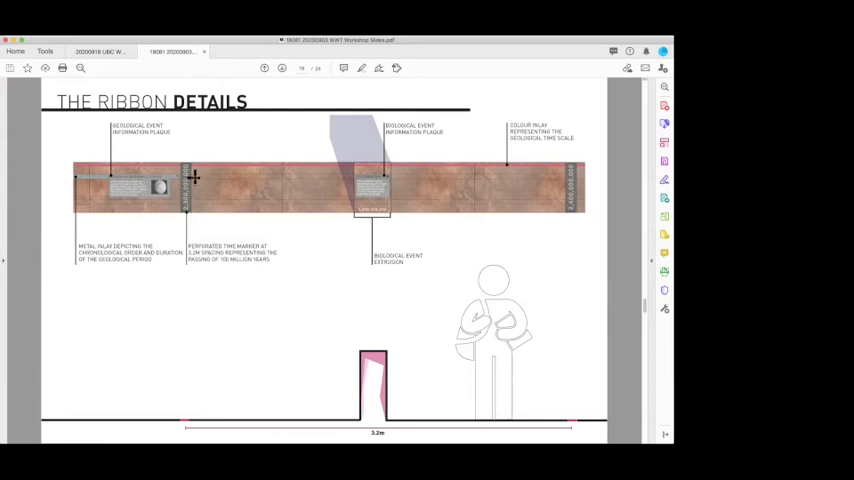
mouse_move(160, 184)
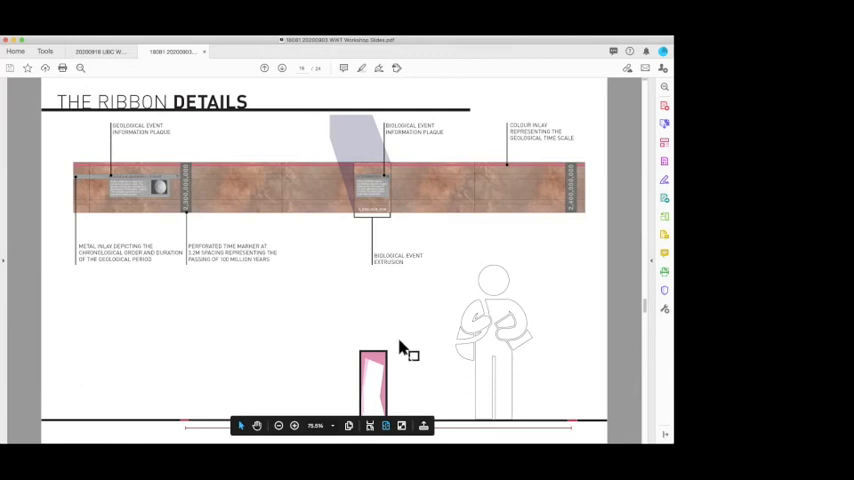
mouse_move(410, 332)
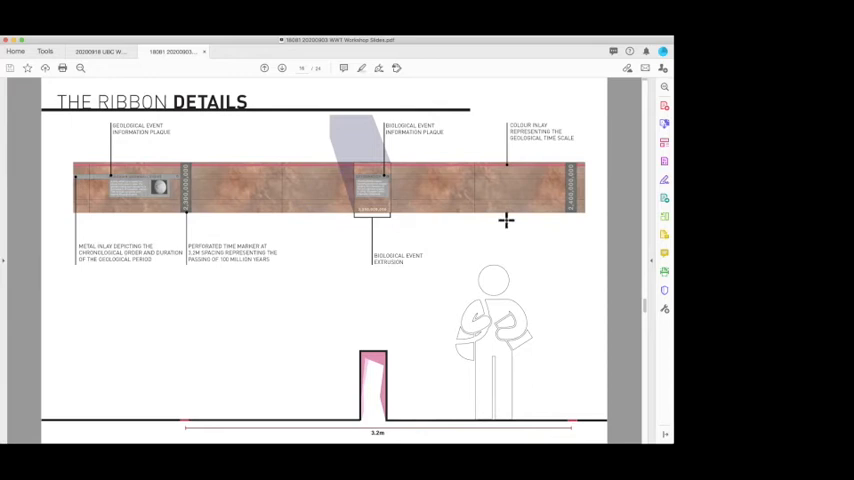
mouse_move(516, 164)
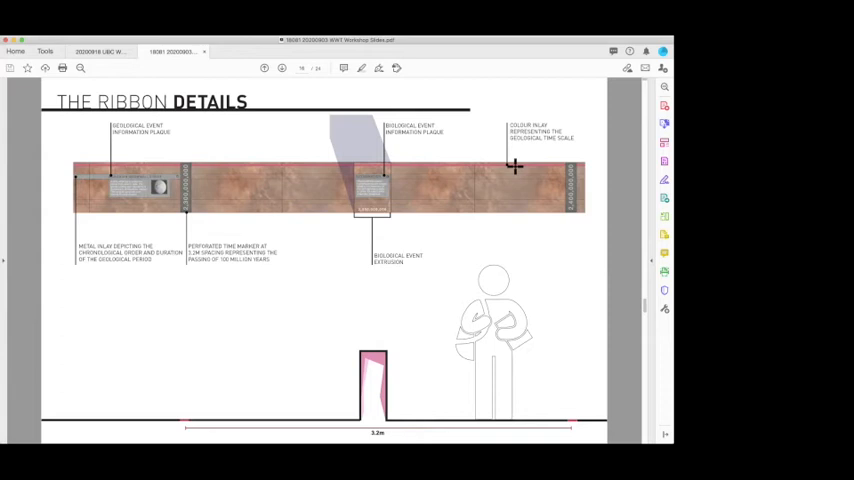
mouse_move(304, 138)
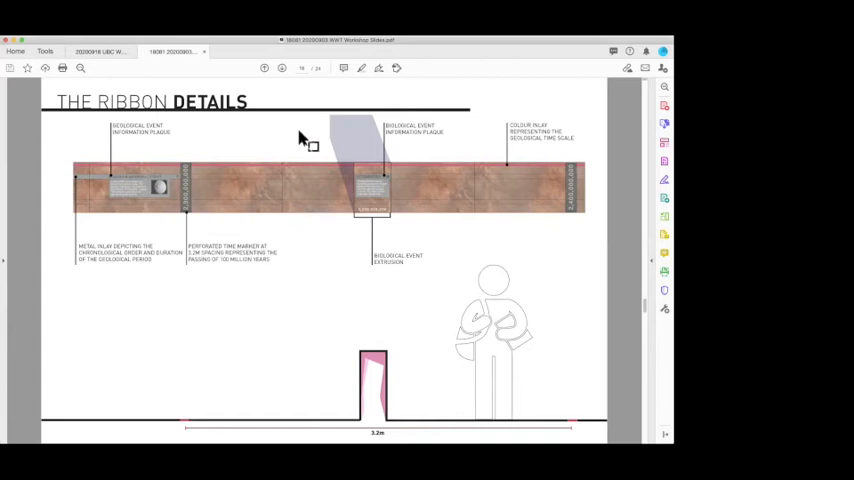
- Advance to 'The Ribbon Details: Biological Event Extrusions' page with the annotated 3D extrusion
click(264, 68)
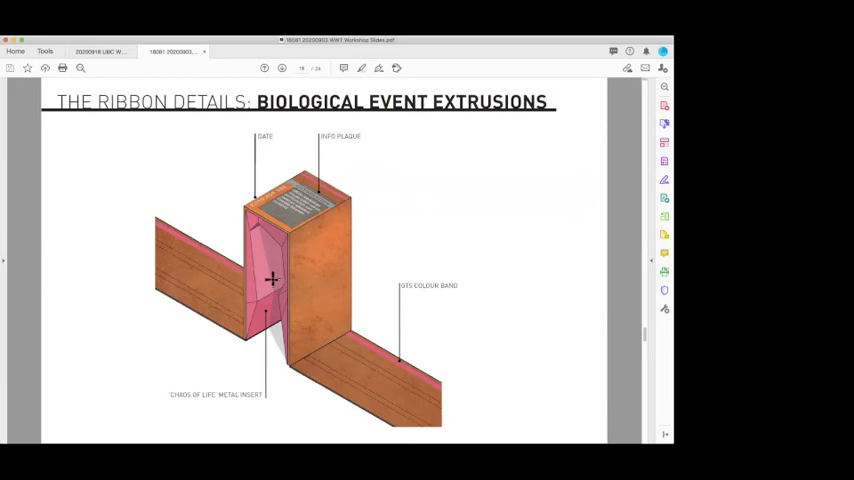
mouse_move(400, 262)
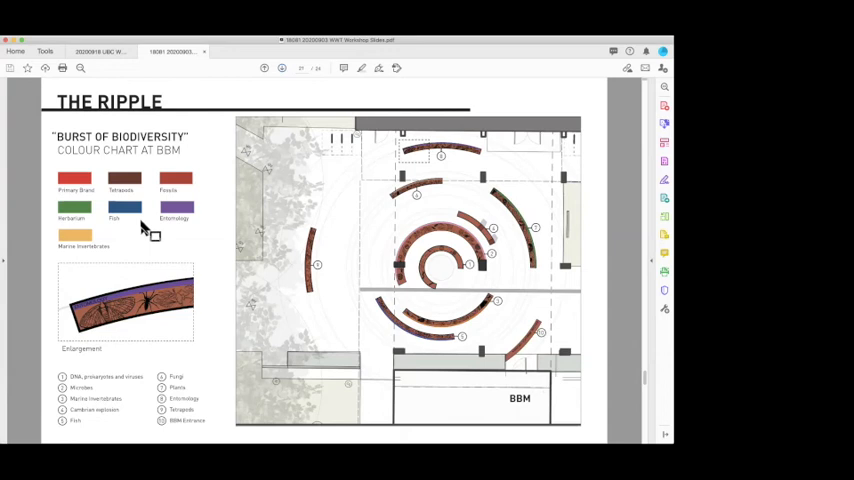
mouse_move(112, 164)
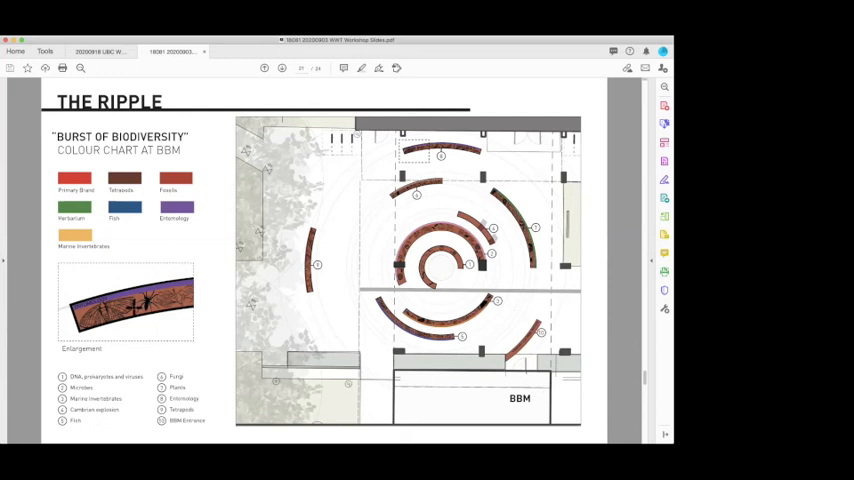
mouse_move(454, 310)
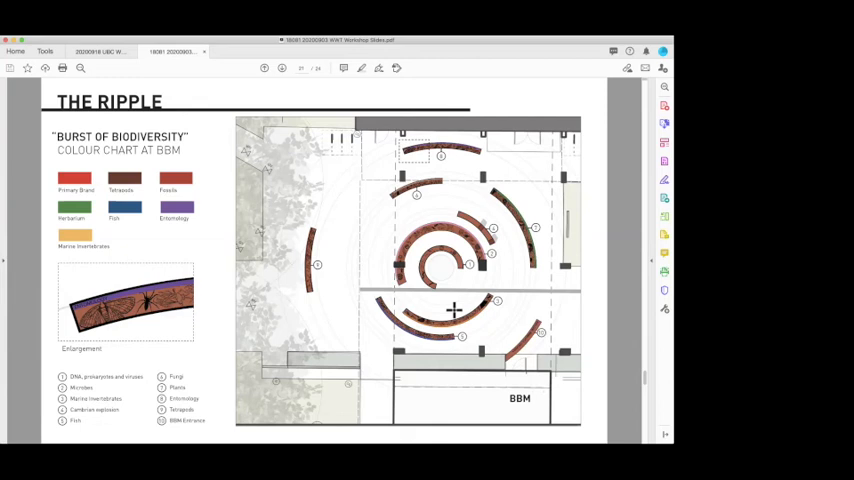
mouse_move(450, 204)
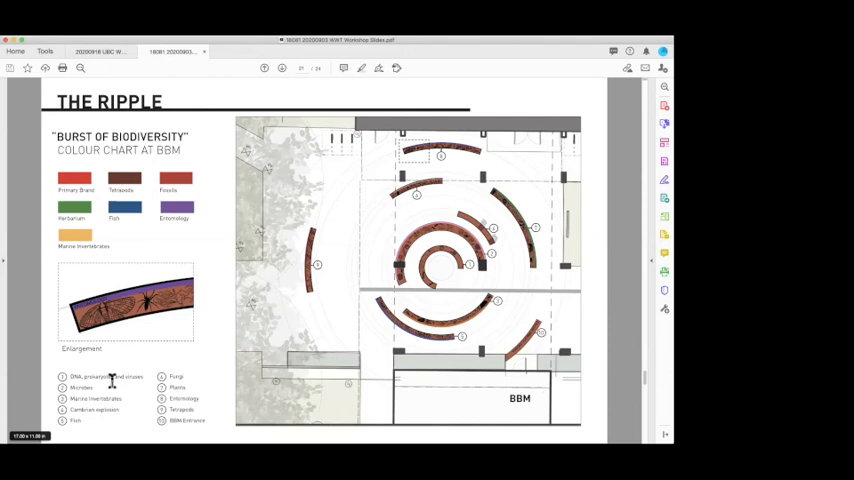
- Advance from The Ripple colour chart plan to the perspective view under the building canopy
click(282, 68)
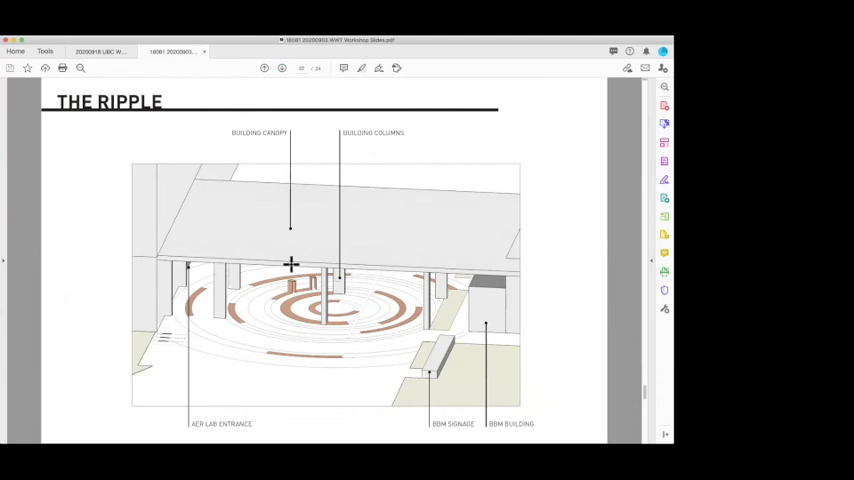
mouse_move(300, 308)
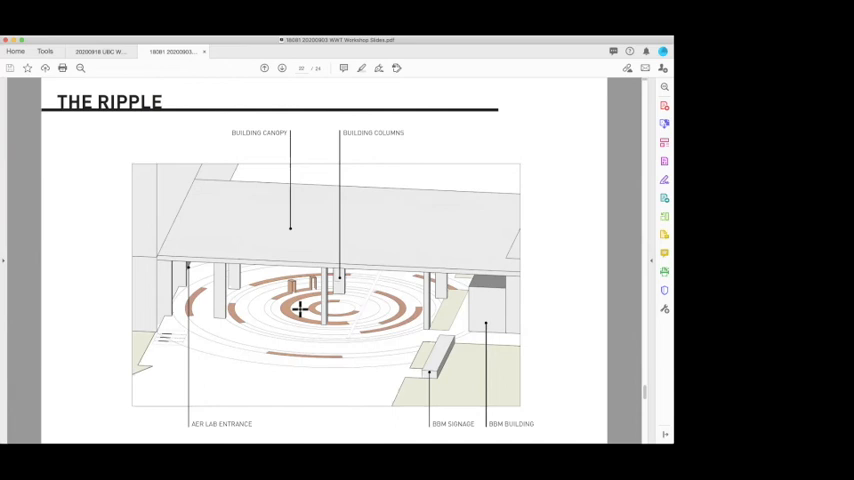
mouse_move(324, 270)
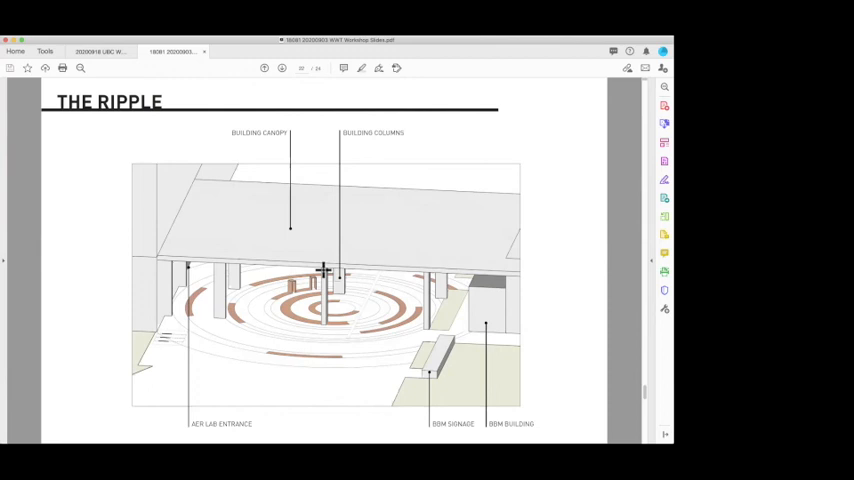
mouse_move(298, 284)
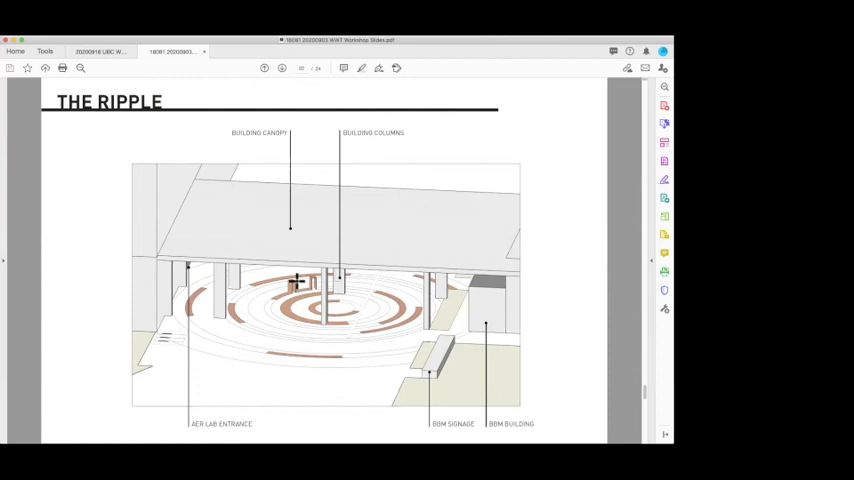
mouse_move(368, 296)
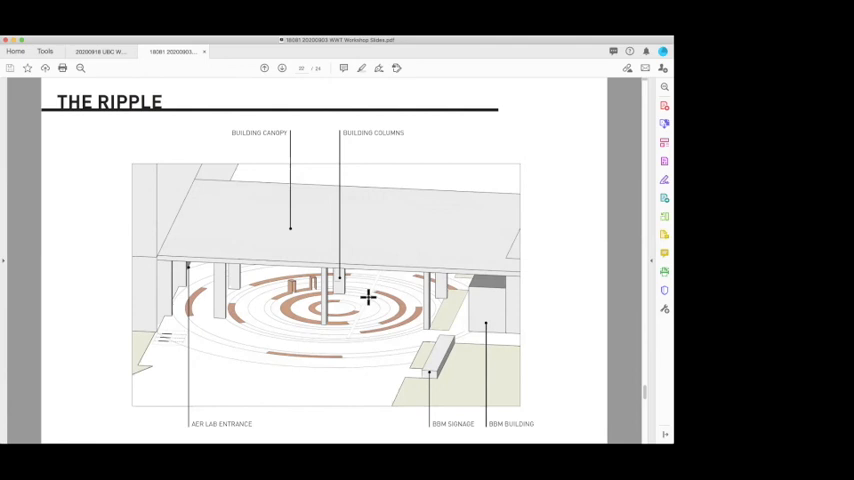
- Advance to The Ripple perspective annotating signage locations, ripple bases and the central gathering space
click(284, 68)
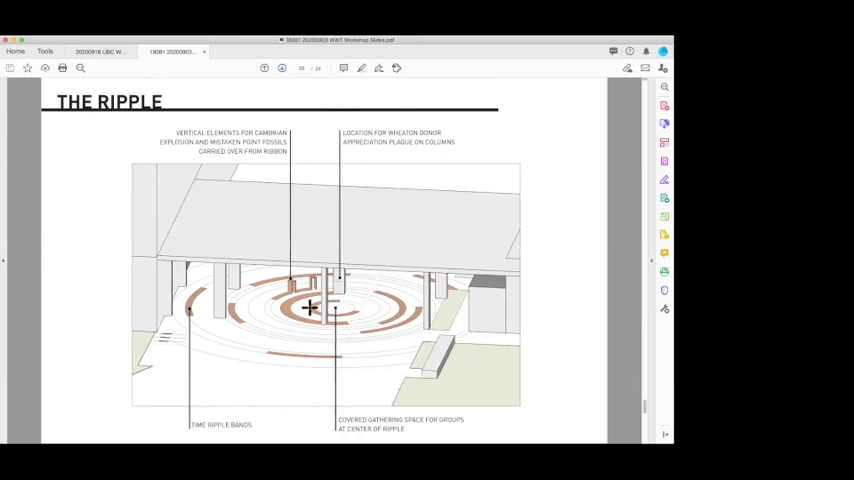
- Advance to The Ripple perspective annotating the existing trench drain and embedded steel ribbons
click(284, 68)
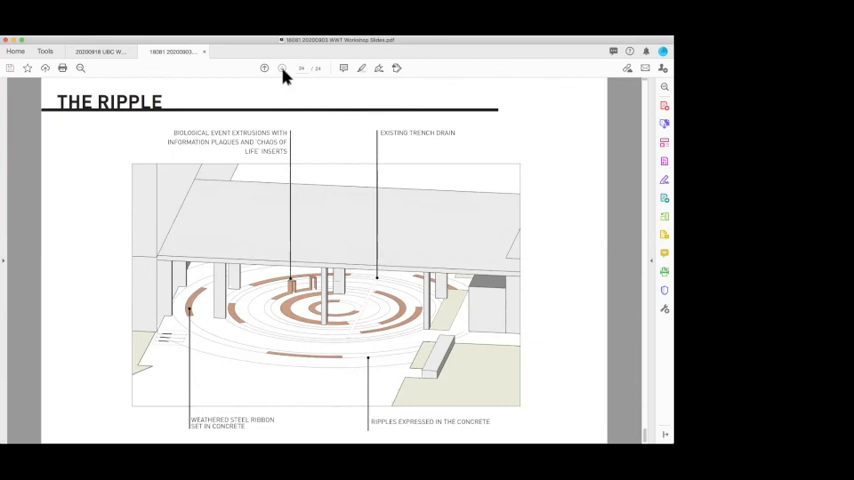